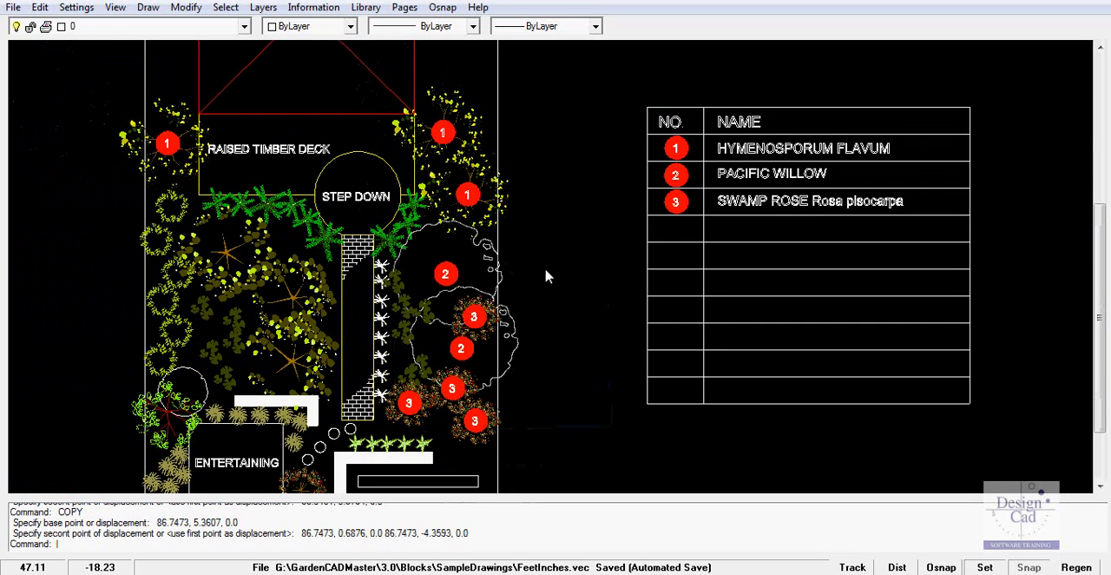
mouse_move(513, 172)
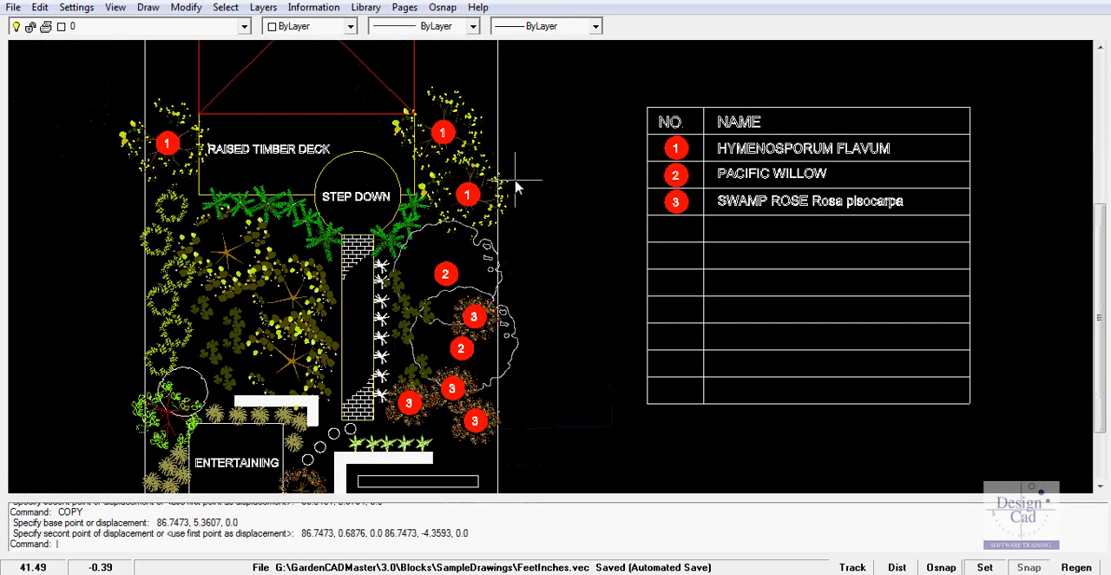
mouse_move(508, 165)
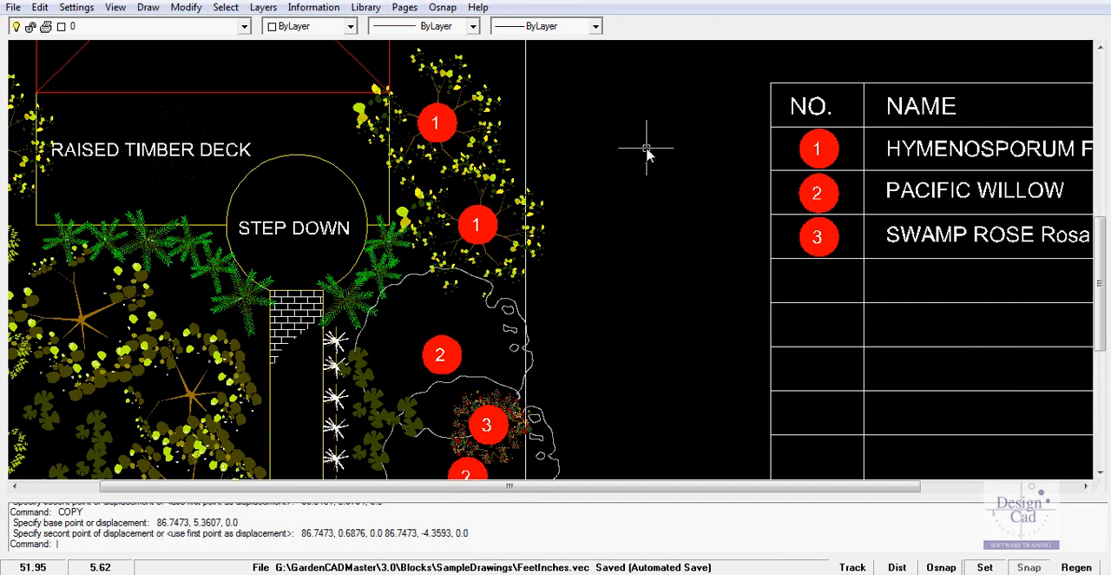
mouse_move(631, 154)
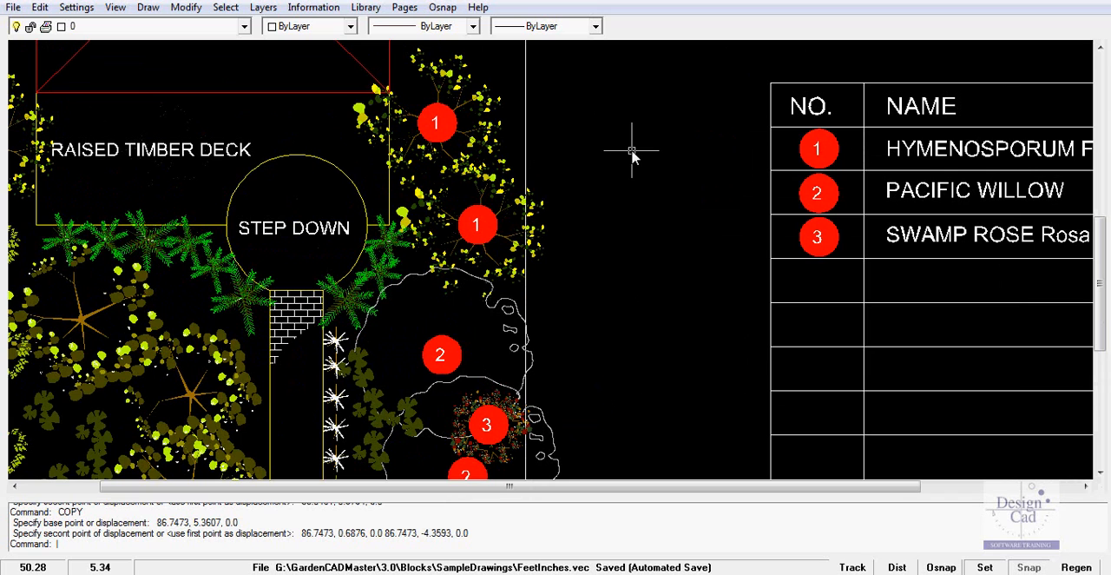
mouse_move(435, 124)
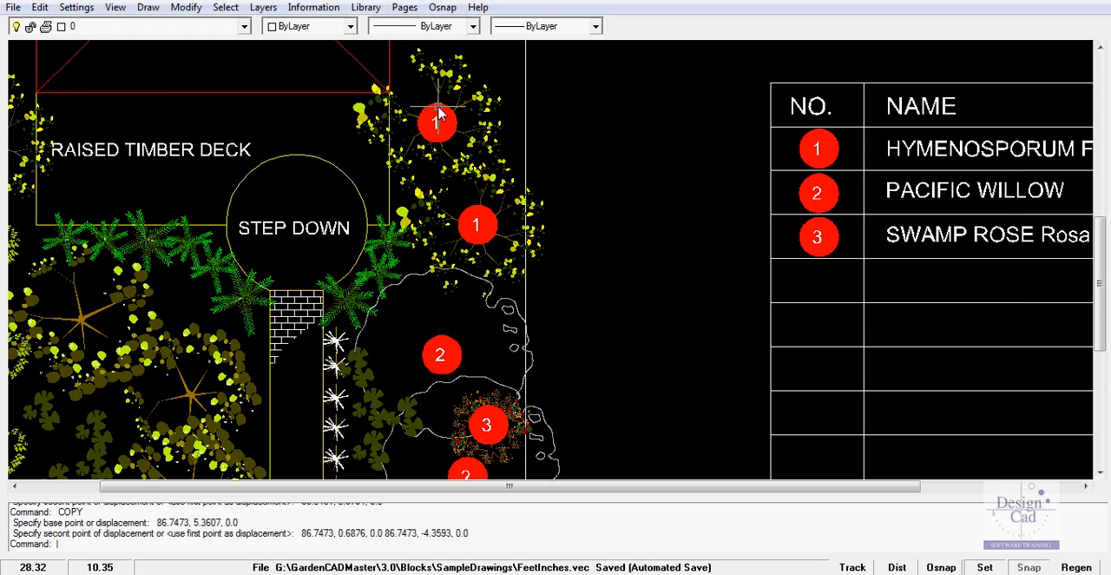
Step: Inspect plant identifier symbol 1 near the timber deck beside the species list
left_click(437, 122)
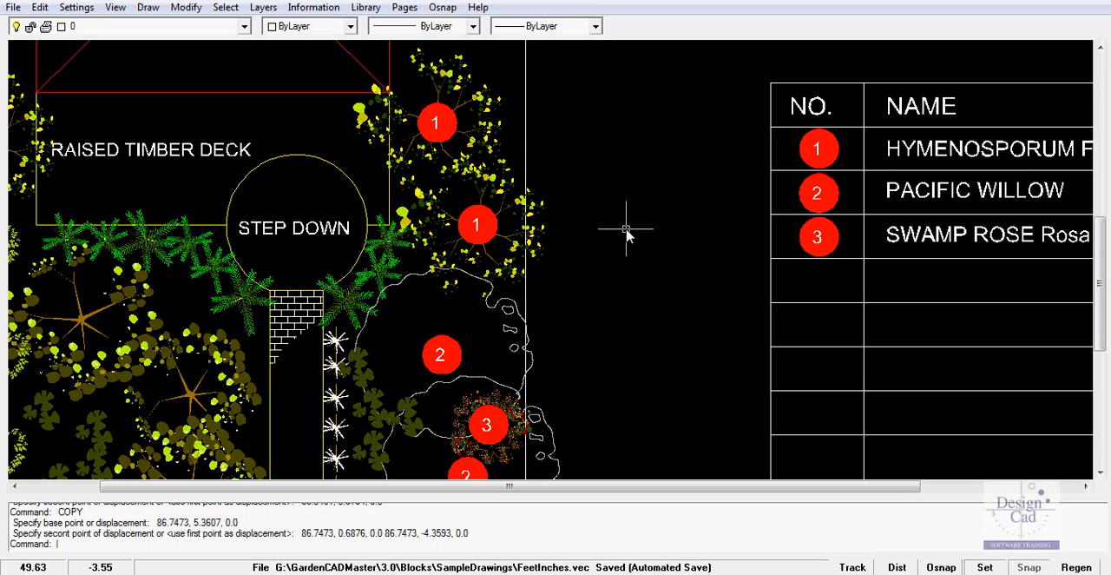
left_click(262, 8)
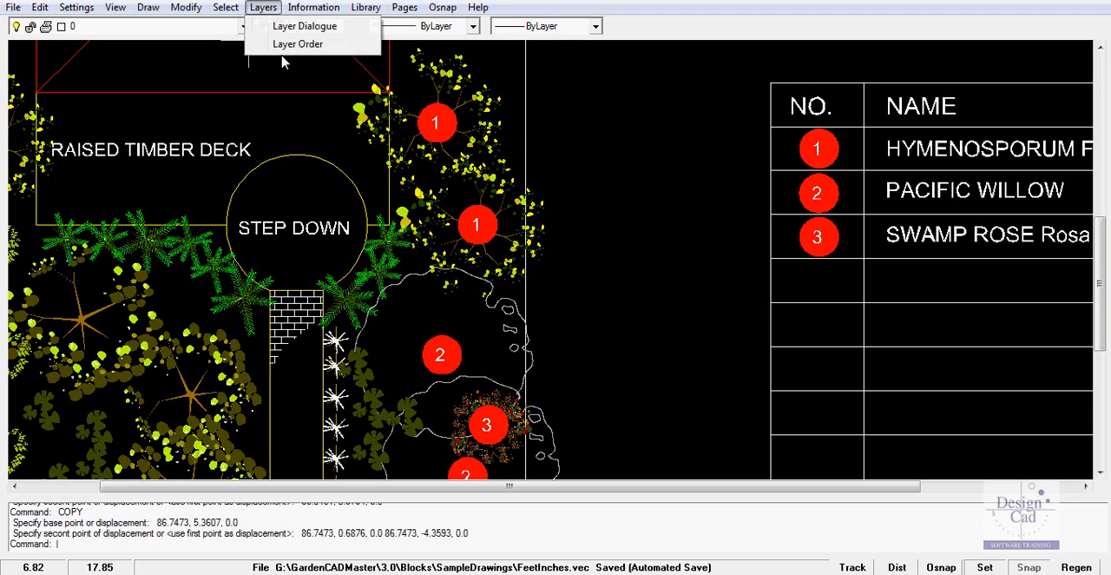
left_click(297, 44)
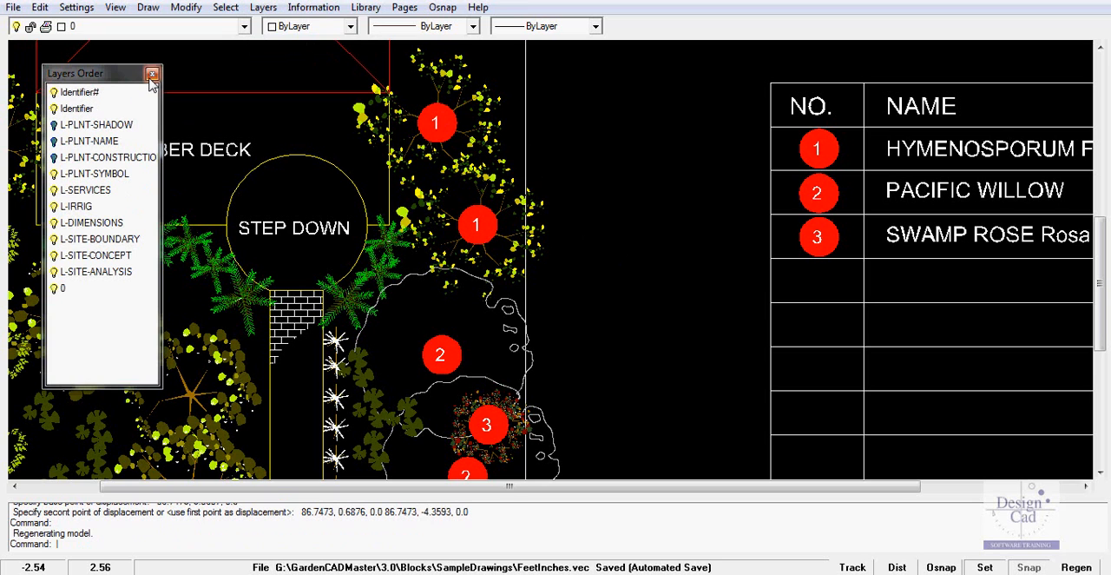
left_click(151, 73)
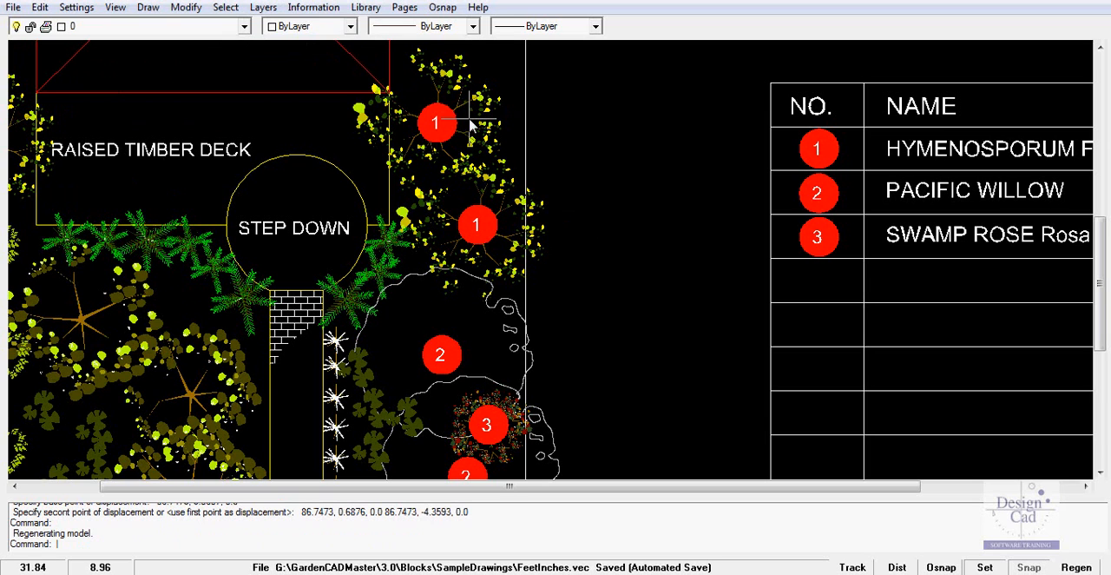
mouse_move(461, 129)
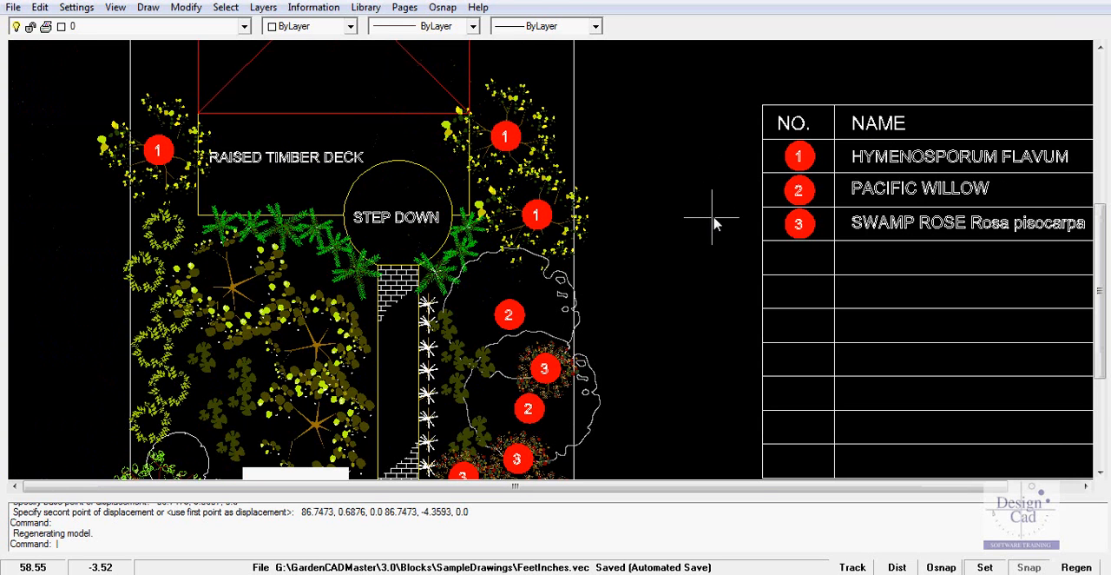
mouse_move(538, 104)
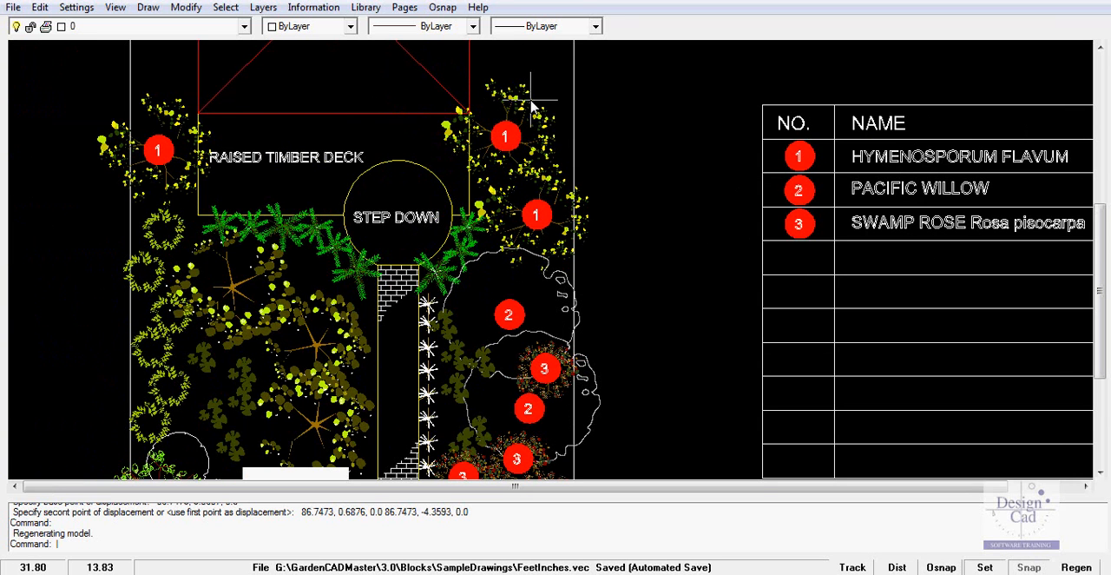
mouse_move(810, 202)
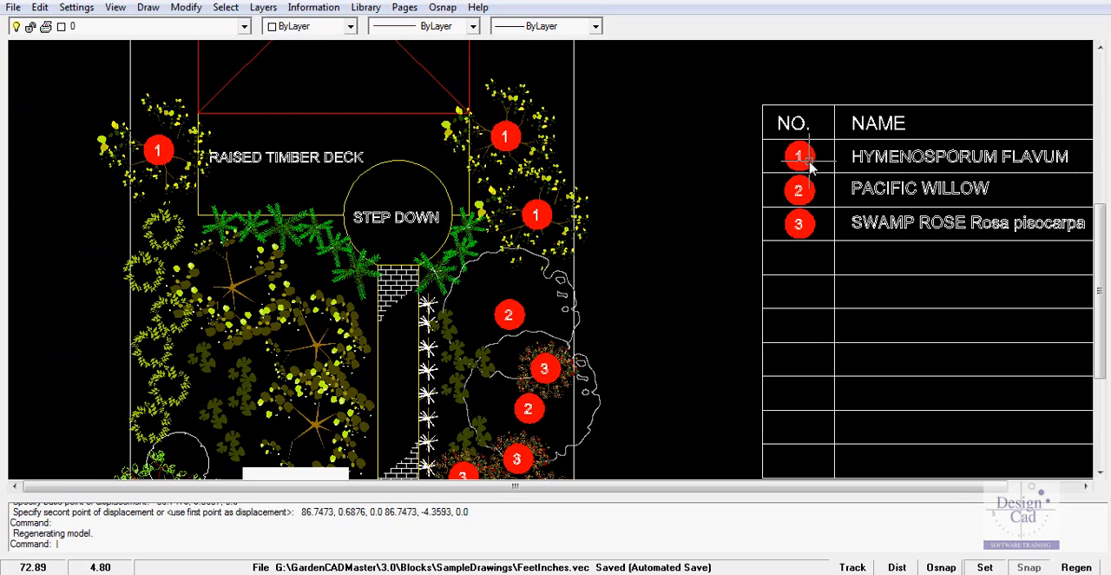
mouse_move(681, 263)
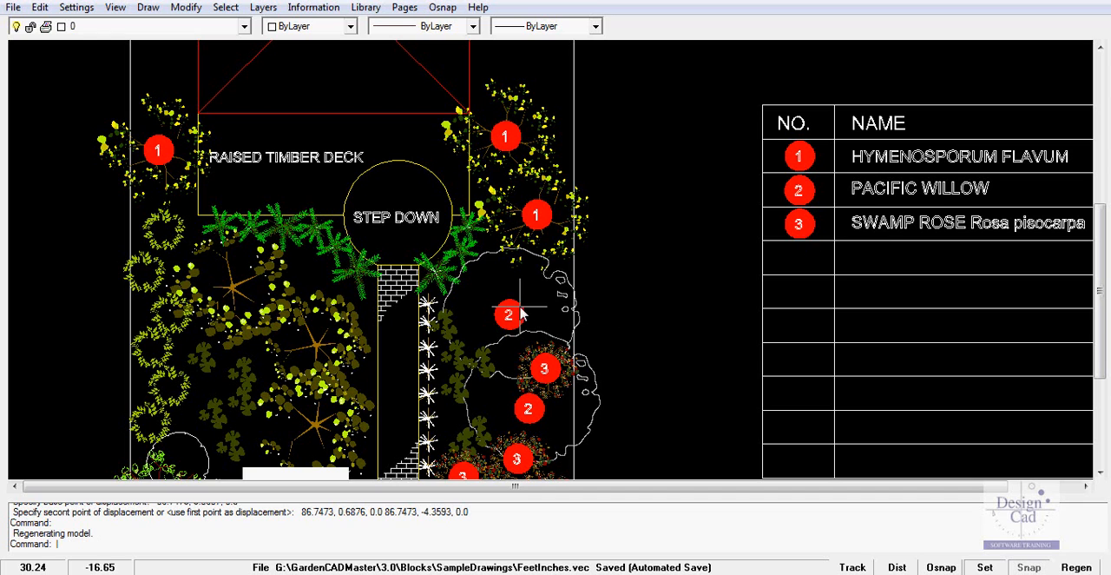
mouse_move(592, 304)
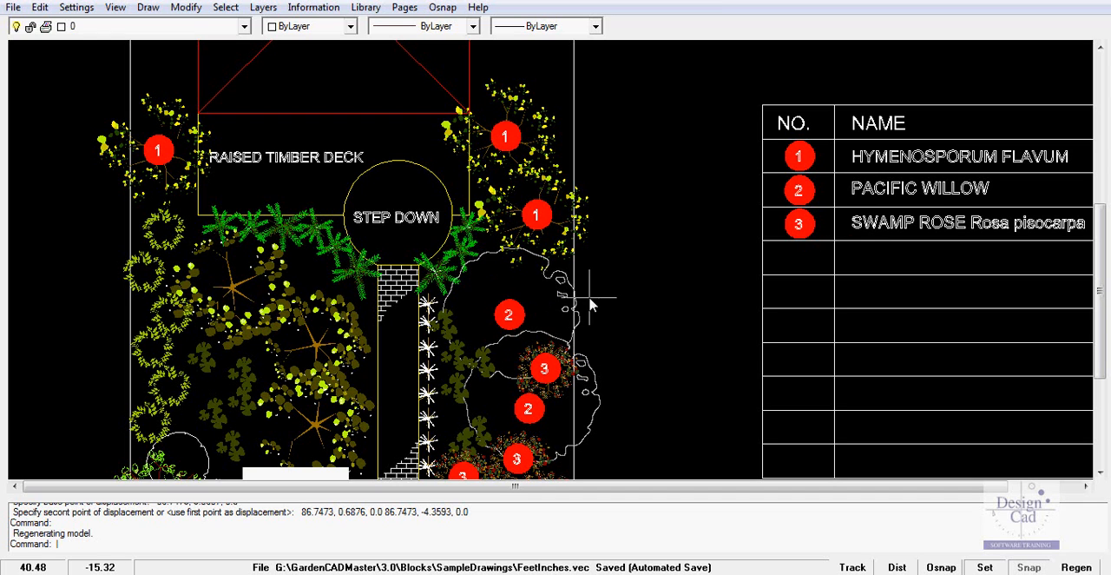
mouse_move(523, 408)
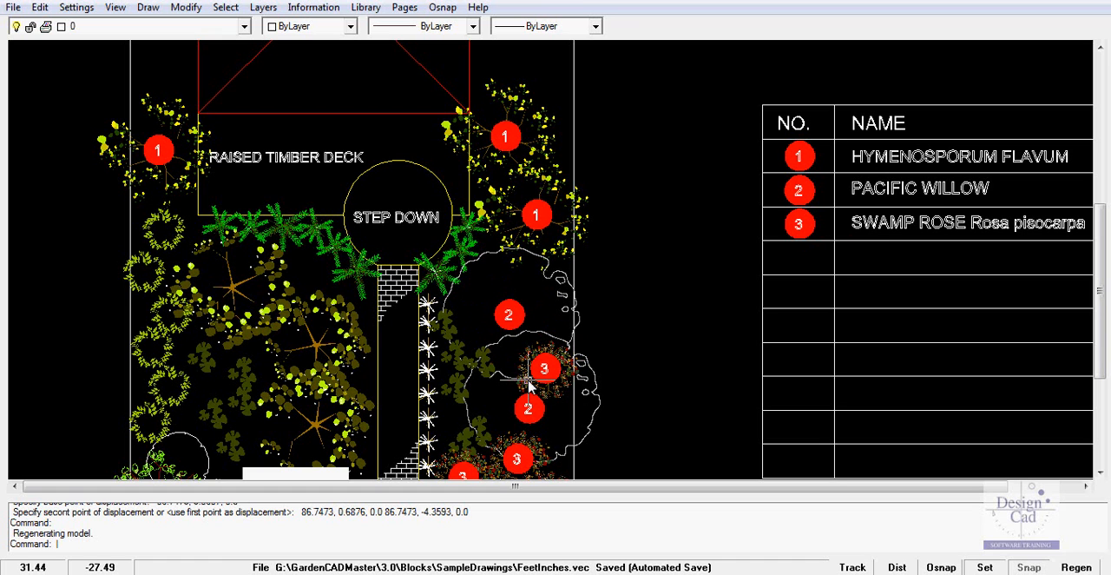
mouse_move(604, 393)
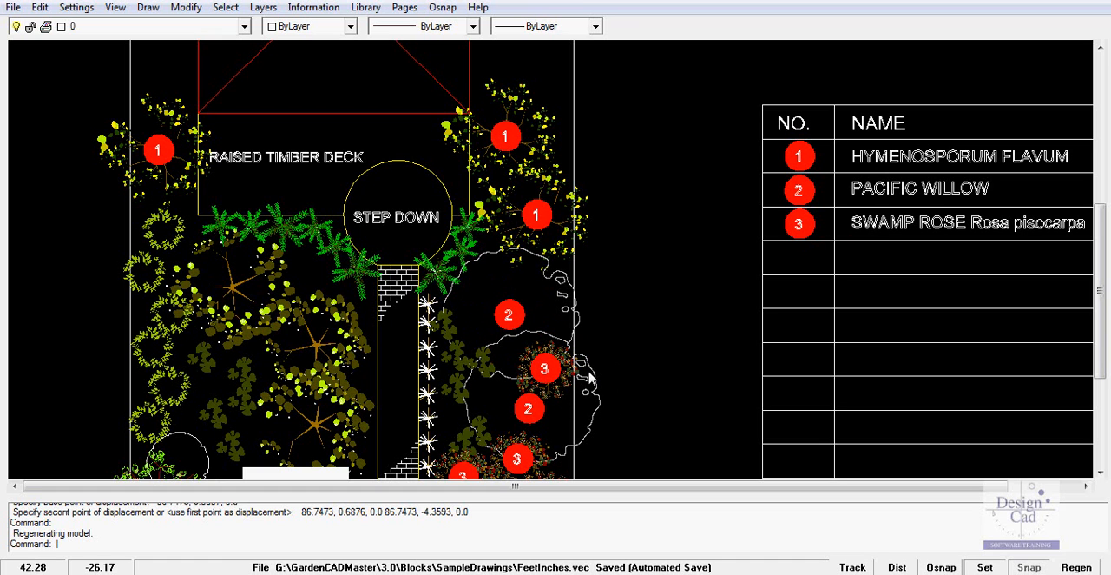